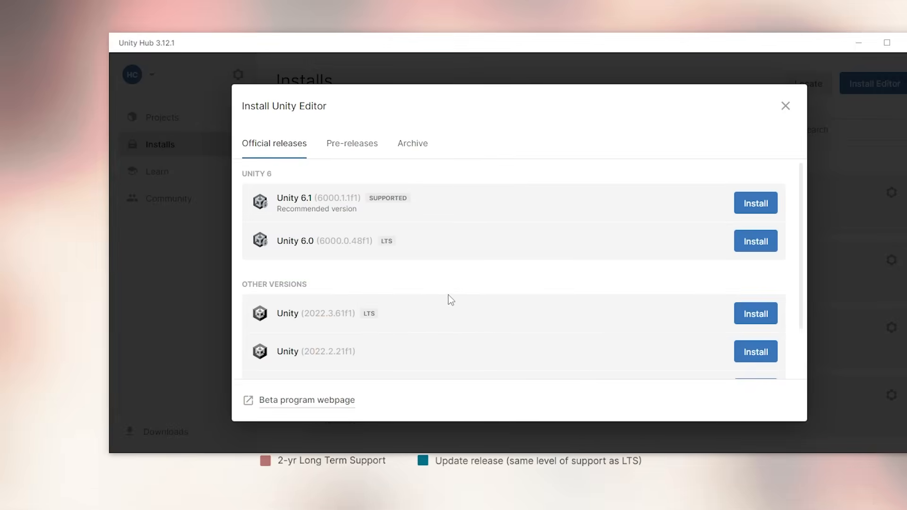
mouse_move(431, 307)
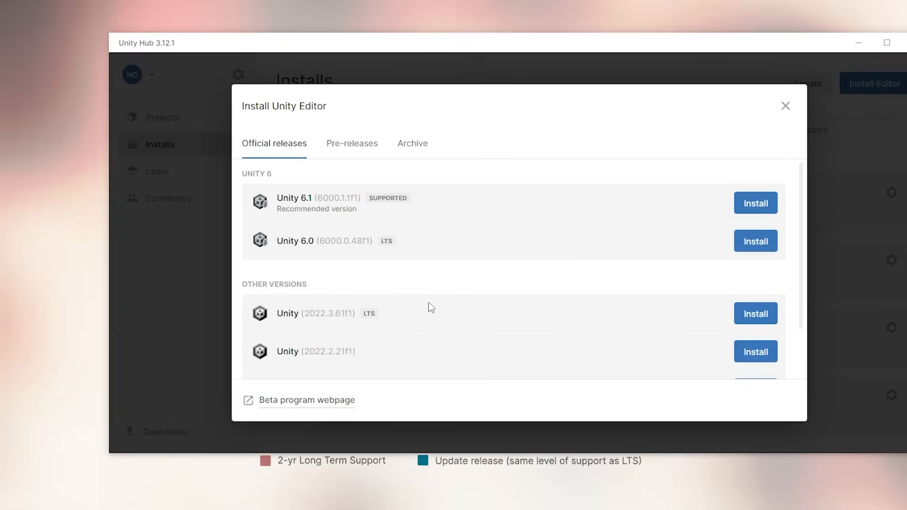
Highlight the 'Recommended version' note under Unity 6.1 in the Install Unity Editor dialog
scroll("down", 3)
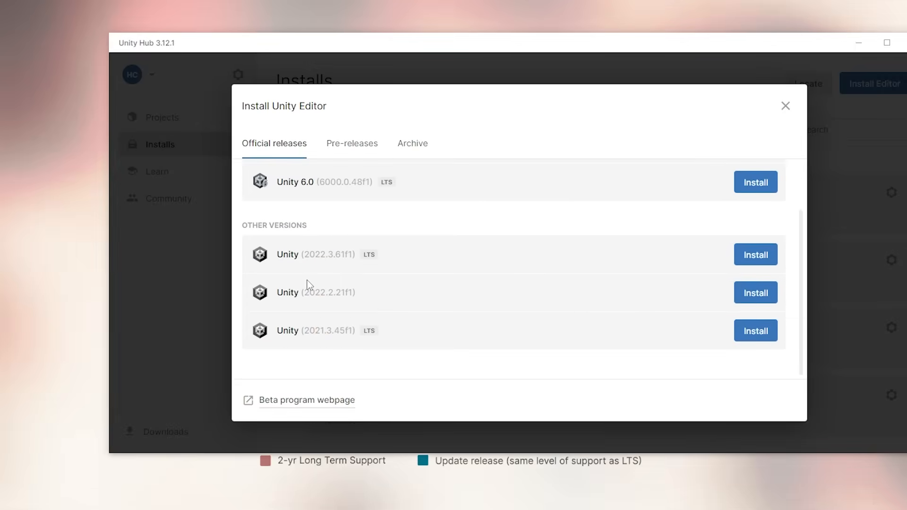
mouse_move(296, 309)
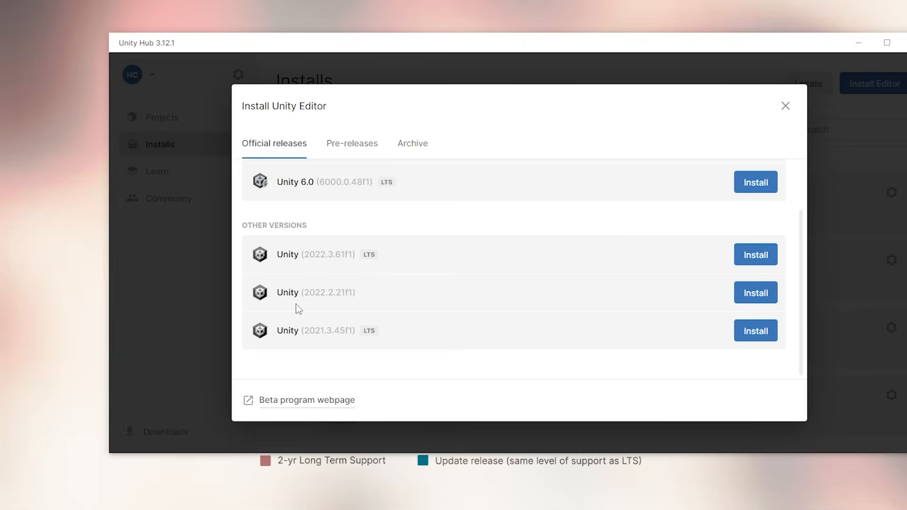
mouse_move(469, 267)
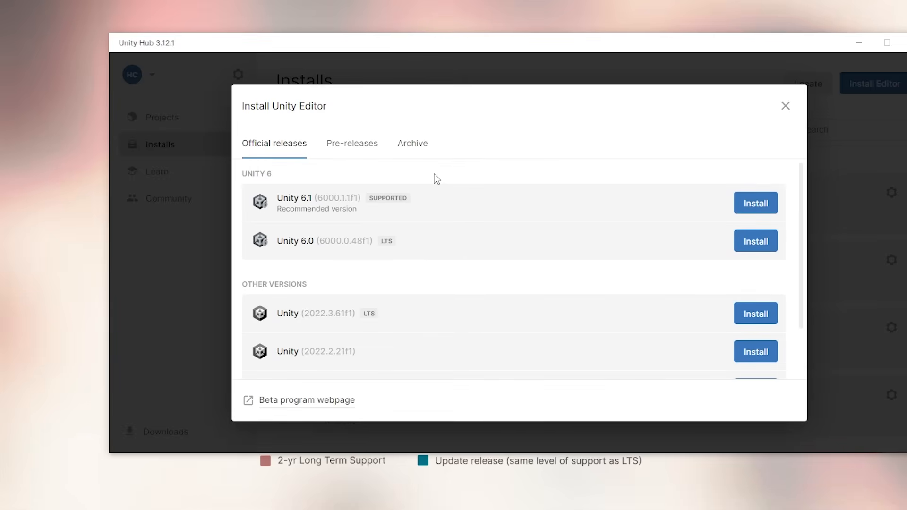
mouse_move(360, 240)
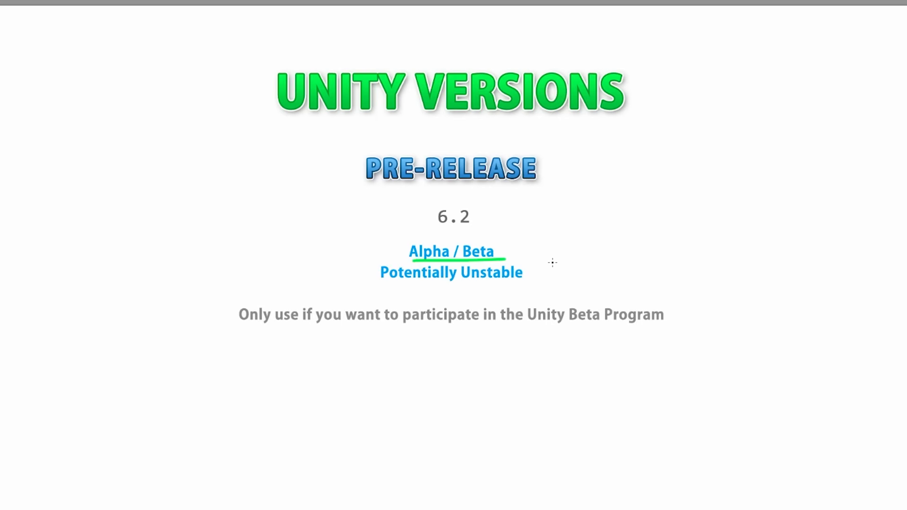
mouse_move(601, 264)
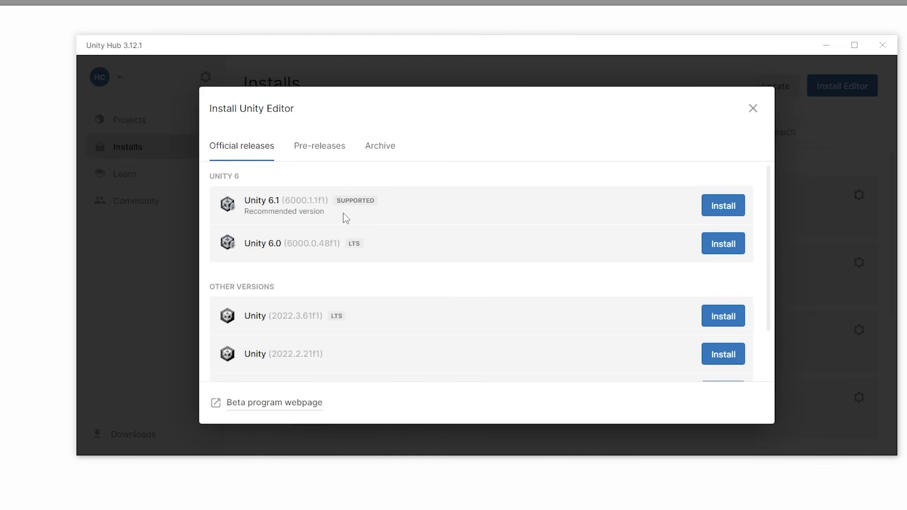
mouse_move(366, 237)
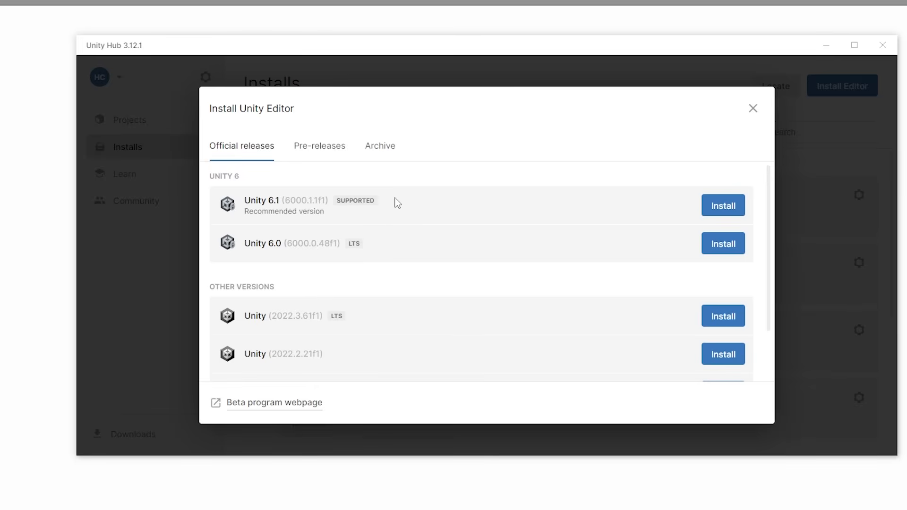
double_click(284, 211)
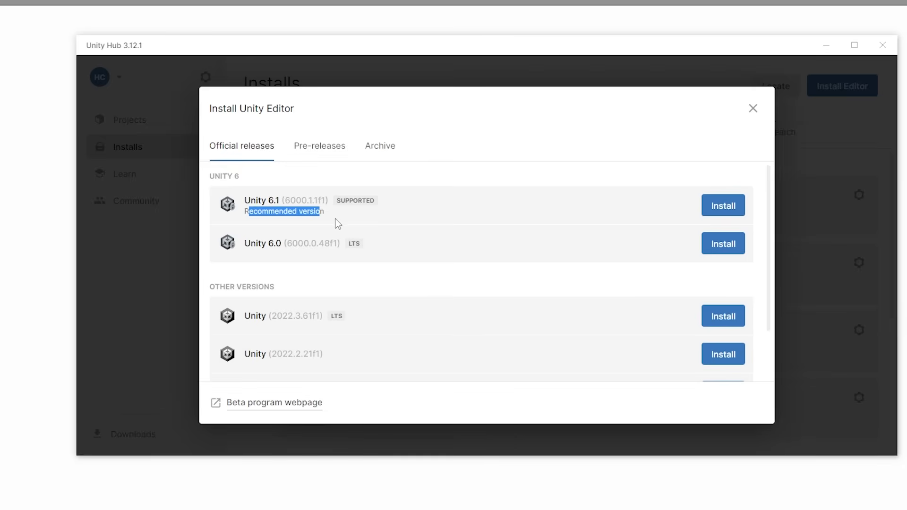
mouse_move(360, 206)
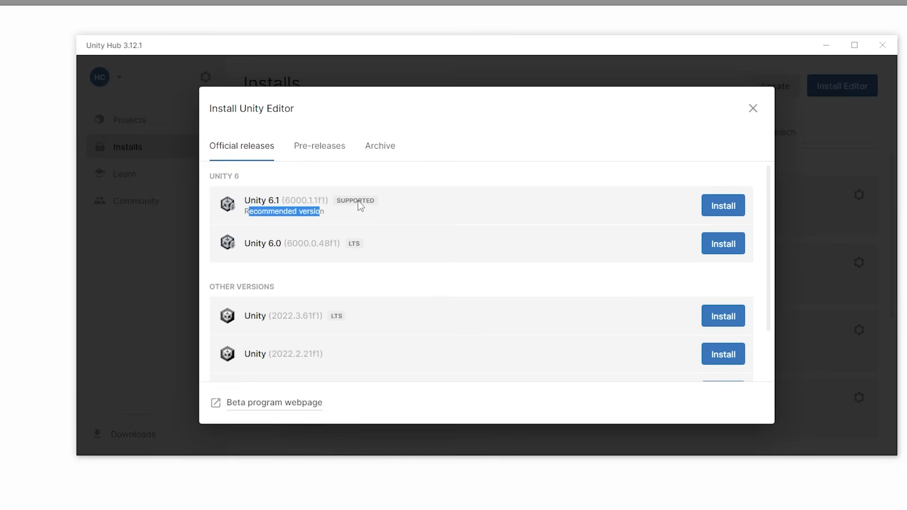
mouse_move(365, 253)
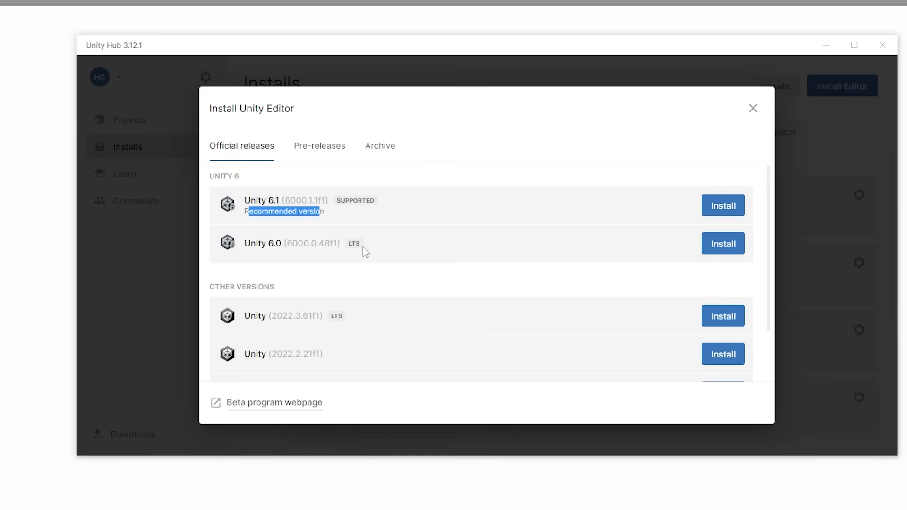
mouse_move(356, 218)
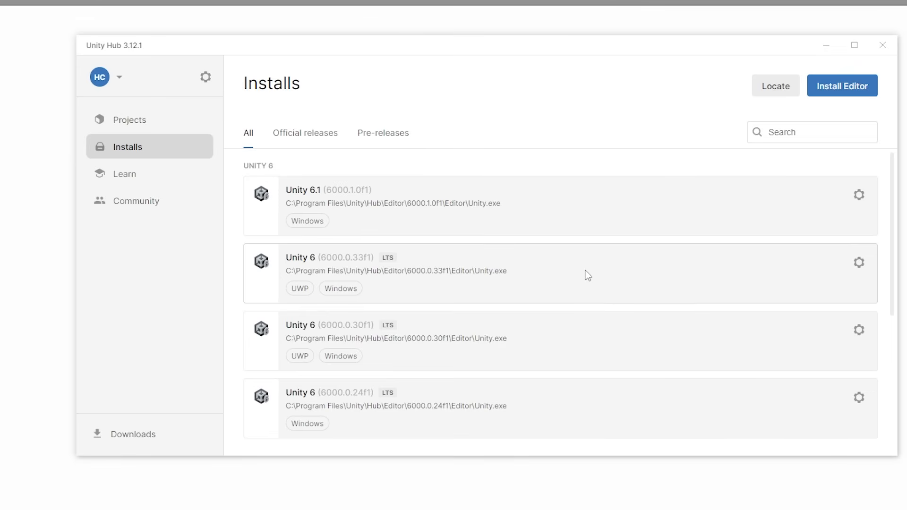
mouse_move(584, 268)
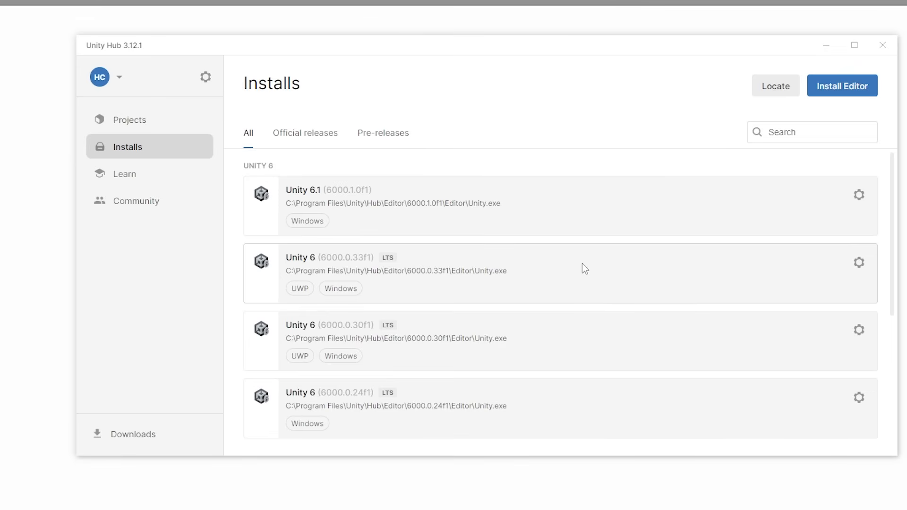
Review the Pre-releases list in Install Editor, return to Official releases, and scroll the Installs list
left_click(842, 86)
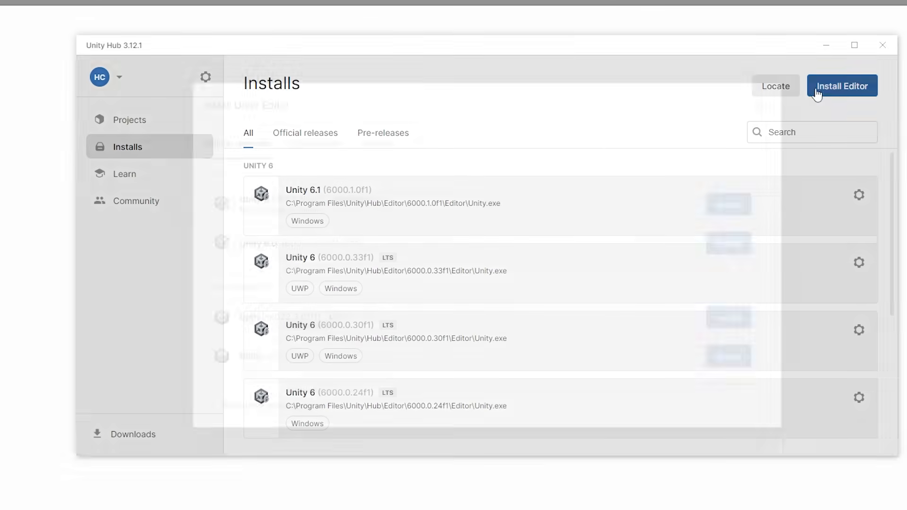
left_click(842, 86)
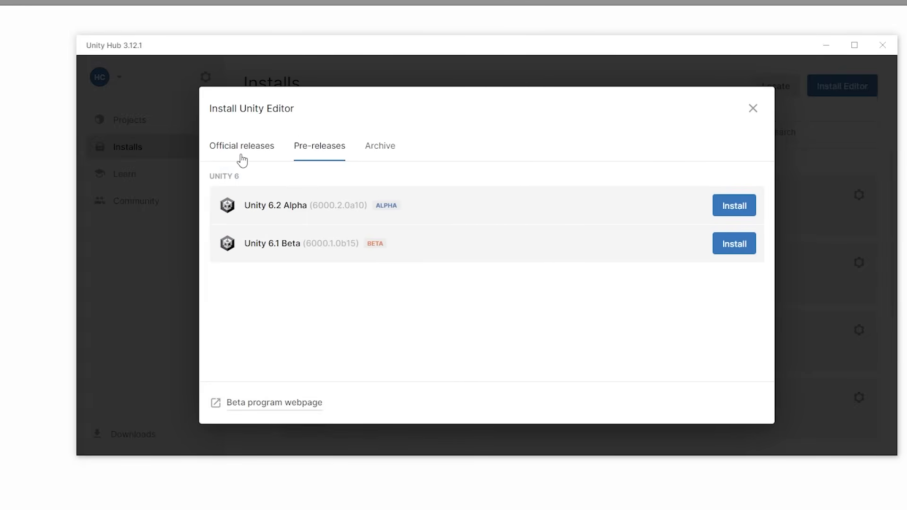
left_click(241, 146)
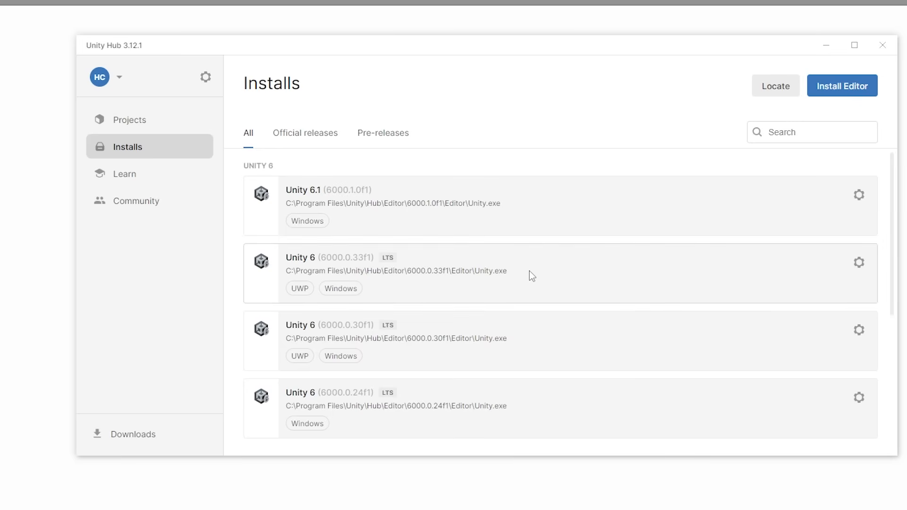
scroll("down", 3)
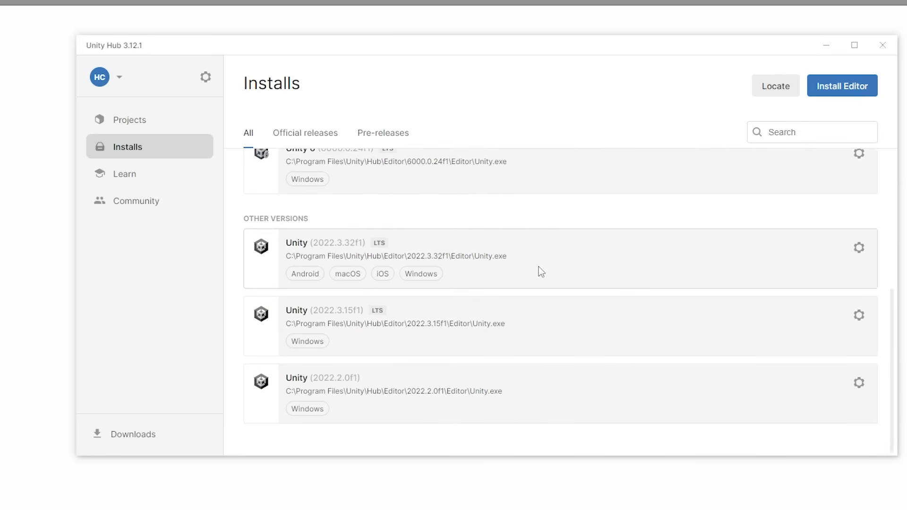
mouse_move(544, 307)
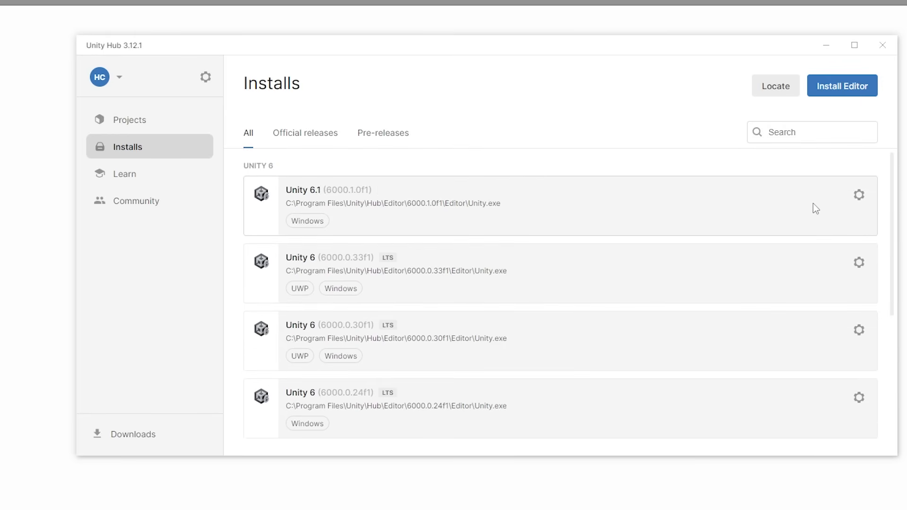
From Install Editor's Archive tab, follow the 'download archive' link to the Unity download archive page
left_click(842, 86)
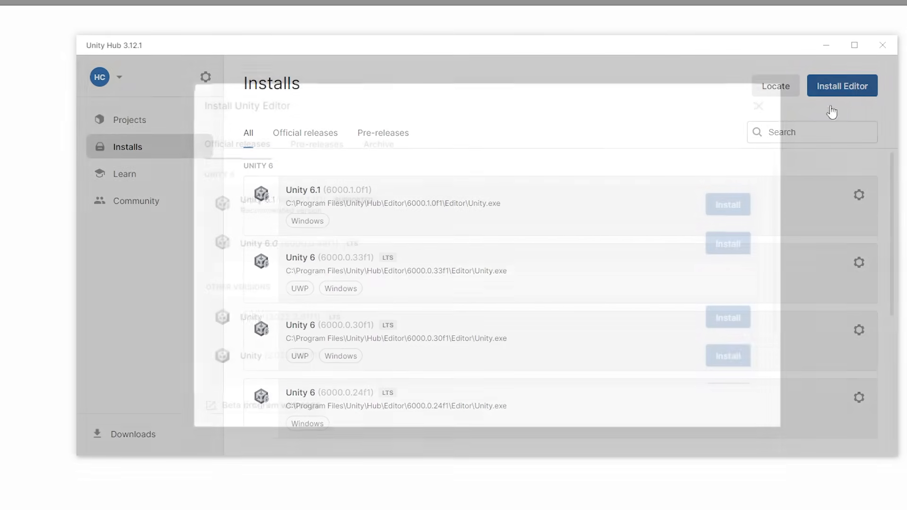
left_click(842, 86)
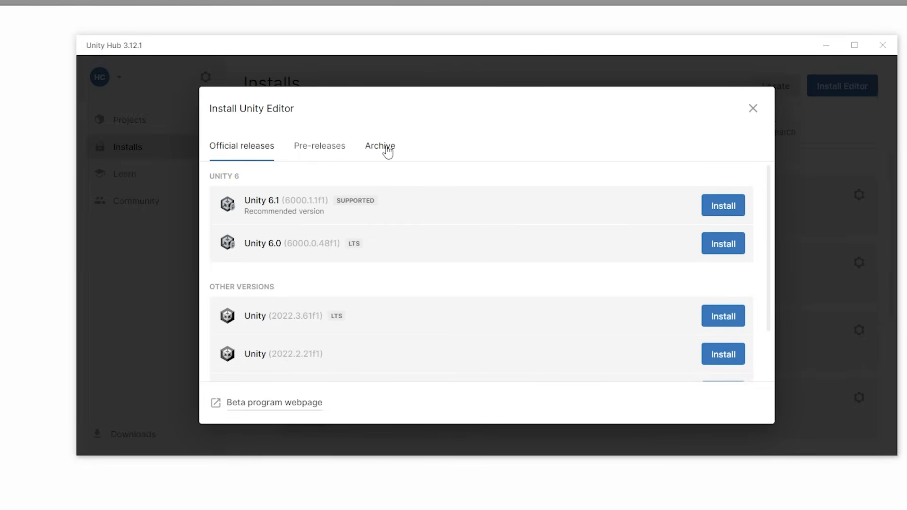
left_click(380, 145)
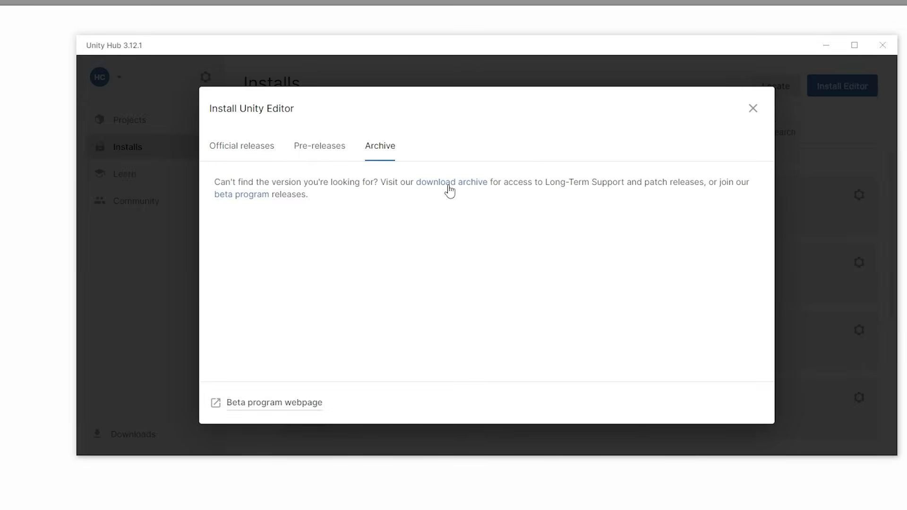
left_click(451, 182)
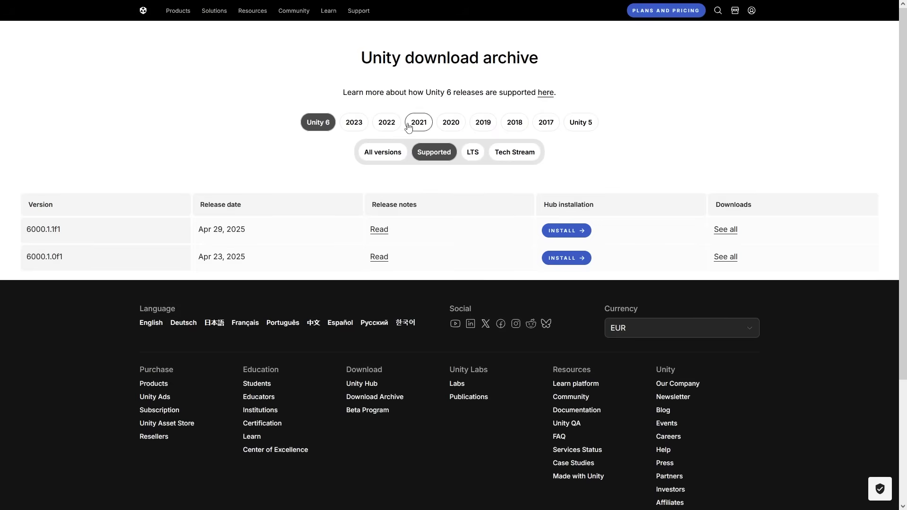
Filter the archive to 2022 then 2019 releases and scroll through the 2019 builds to the oldest
left_click(386, 122)
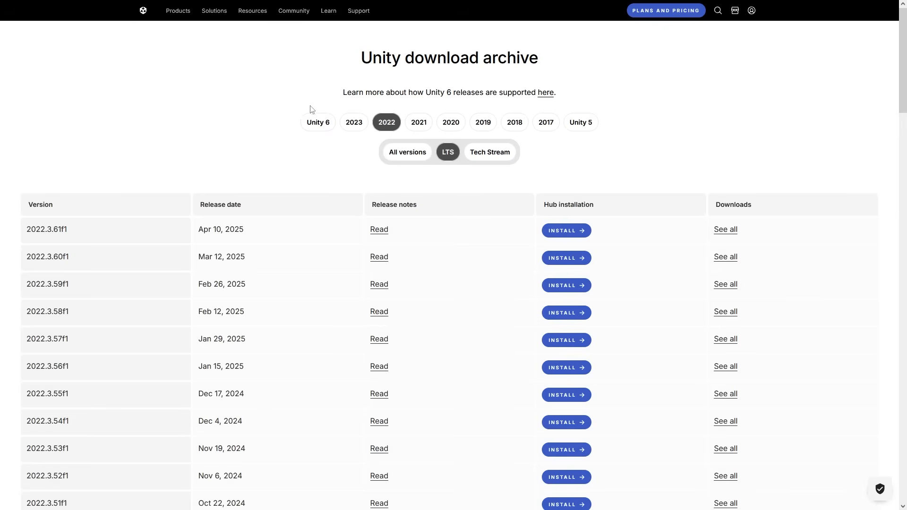
left_click(483, 122)
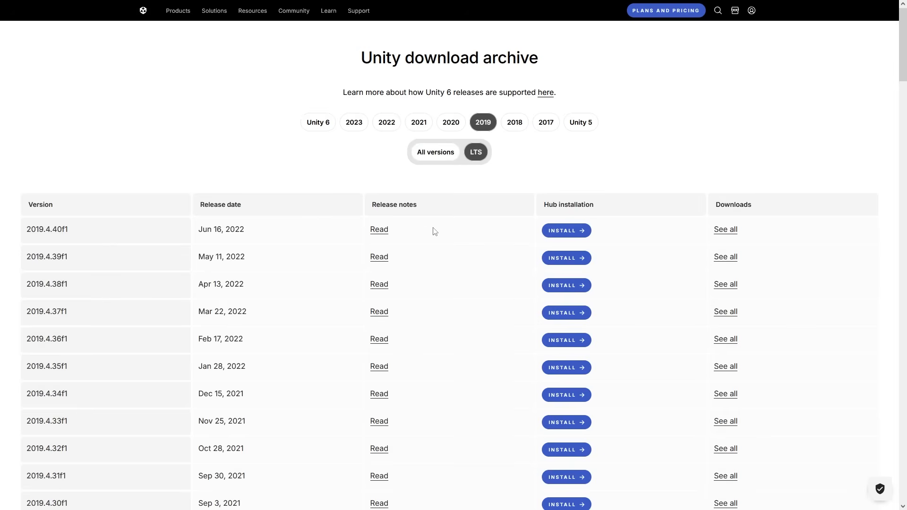
scroll("down", 3)
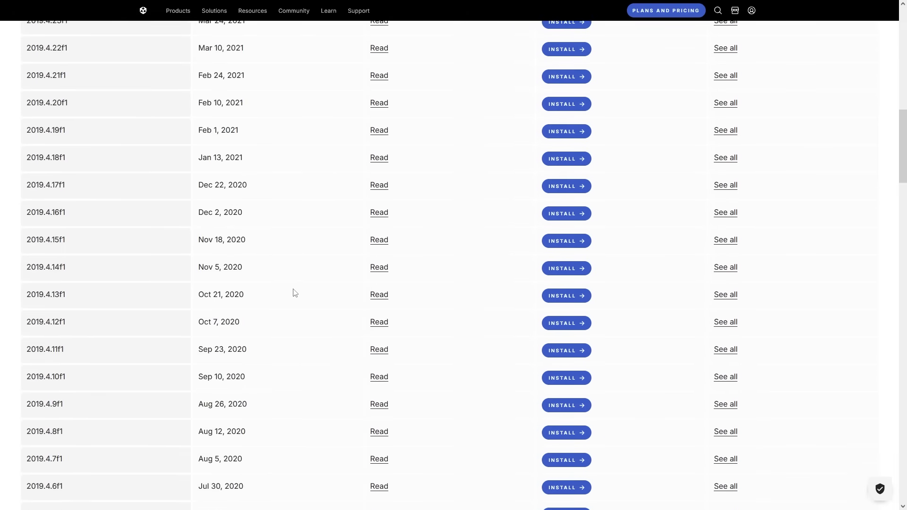
scroll("down", 3)
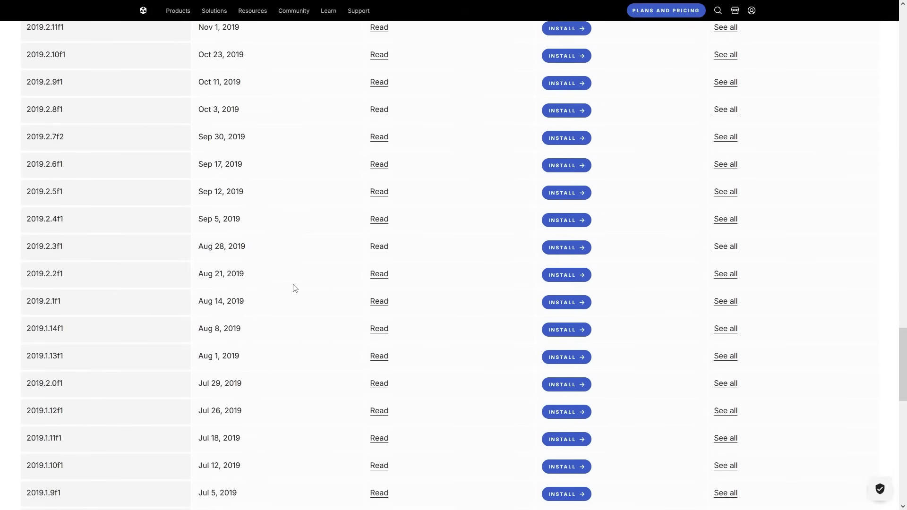
scroll("down", 3)
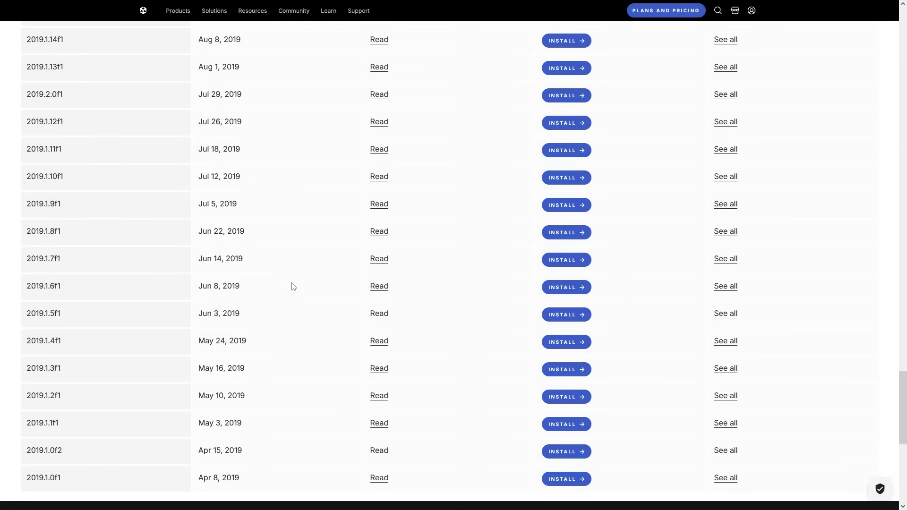
scroll("up", 3)
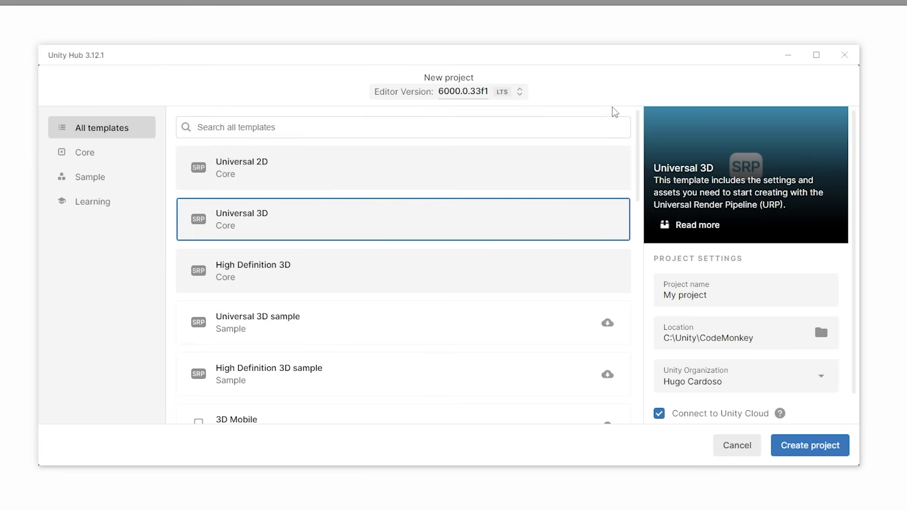
mouse_move(519, 98)
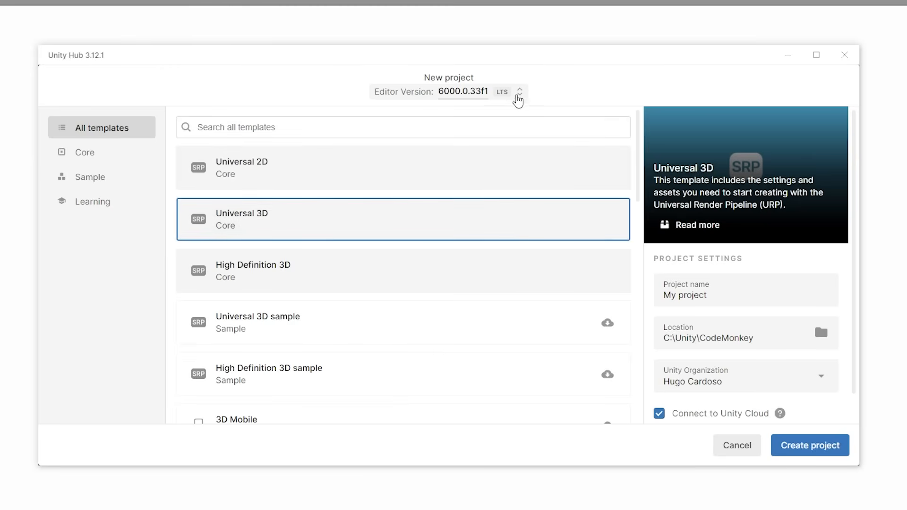
Show the Editor Version list for the new project, with installed 6000 and 2022 editors
left_click(519, 91)
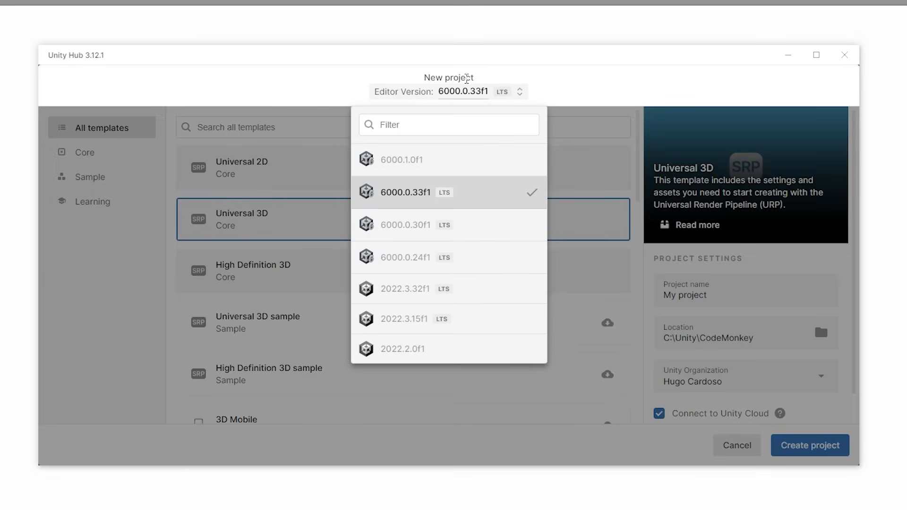
mouse_move(441, 240)
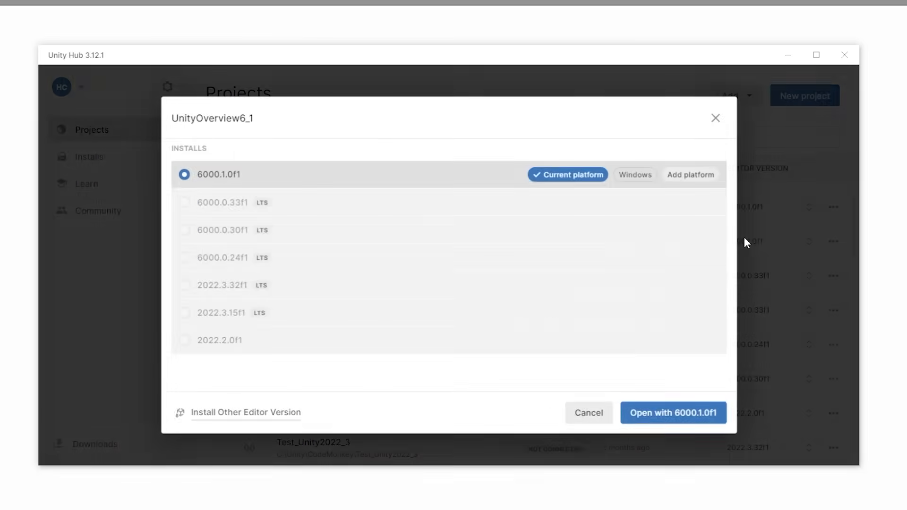
mouse_move(323, 262)
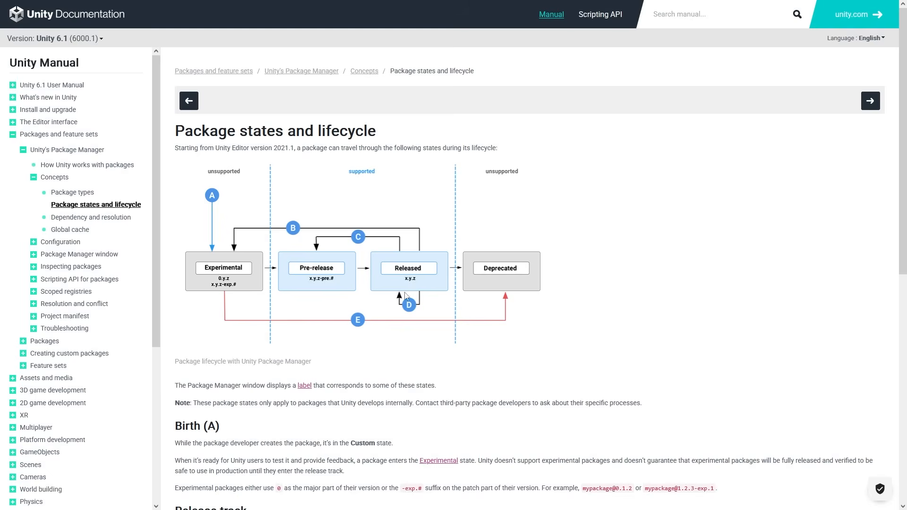
mouse_move(559, 268)
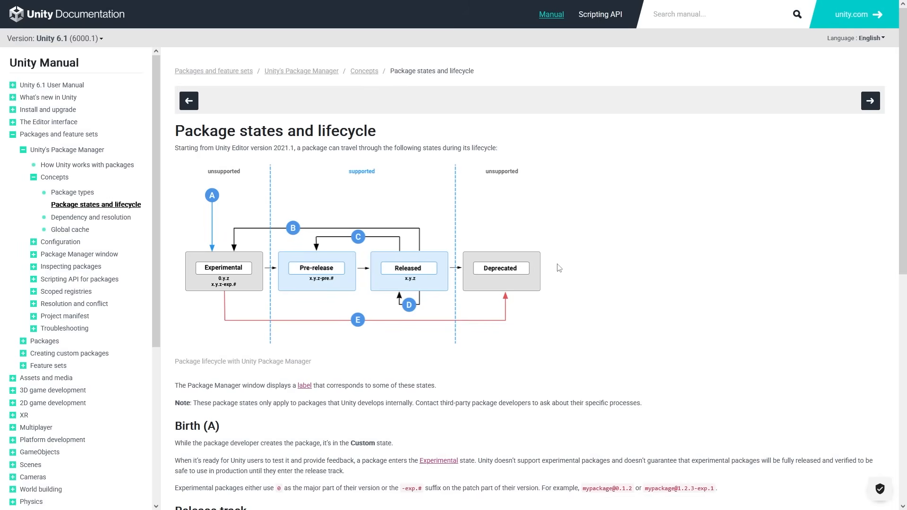
mouse_move(393, 276)
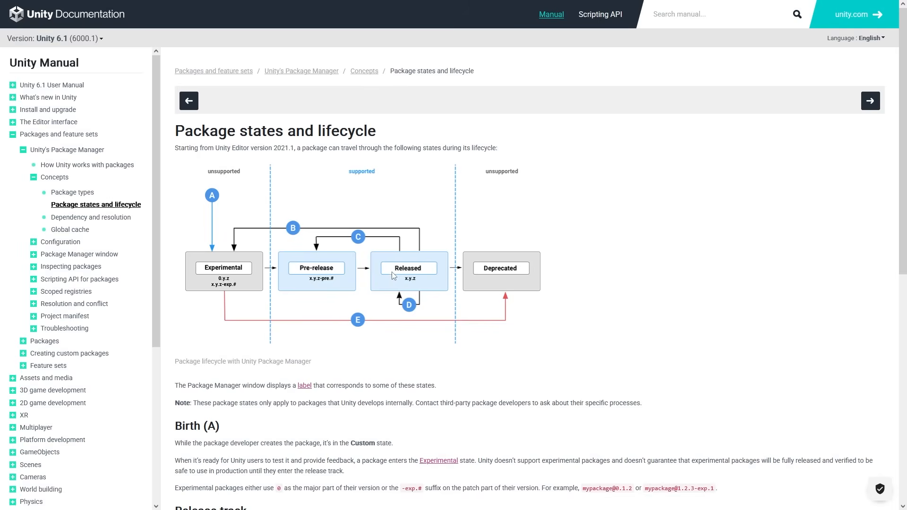
mouse_move(223, 277)
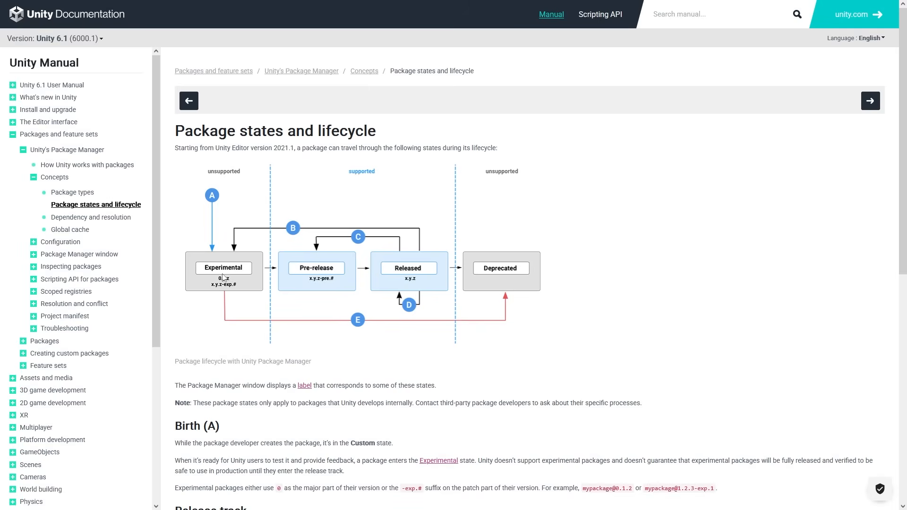
mouse_move(225, 274)
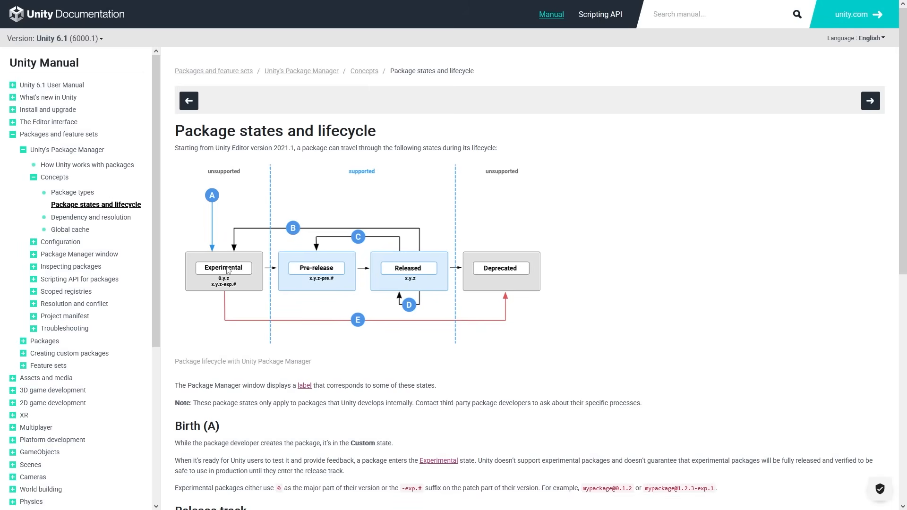
mouse_move(233, 271)
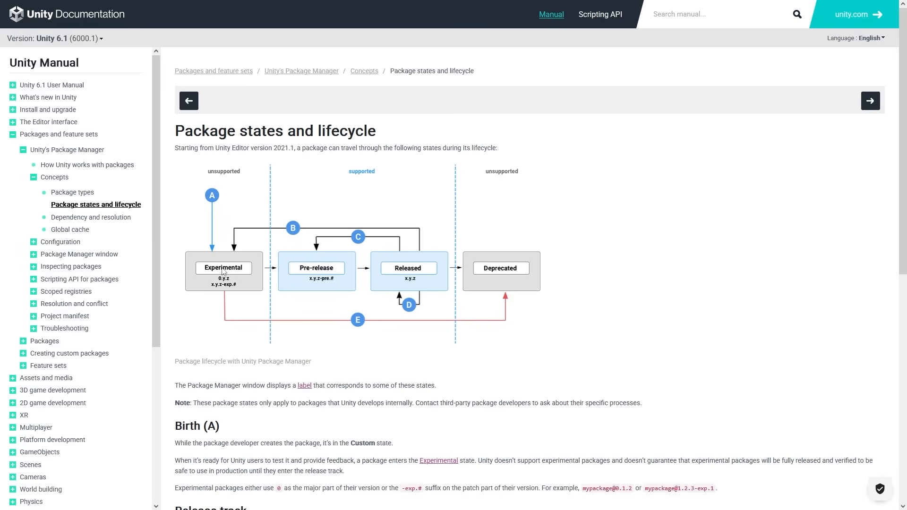
mouse_move(224, 272)
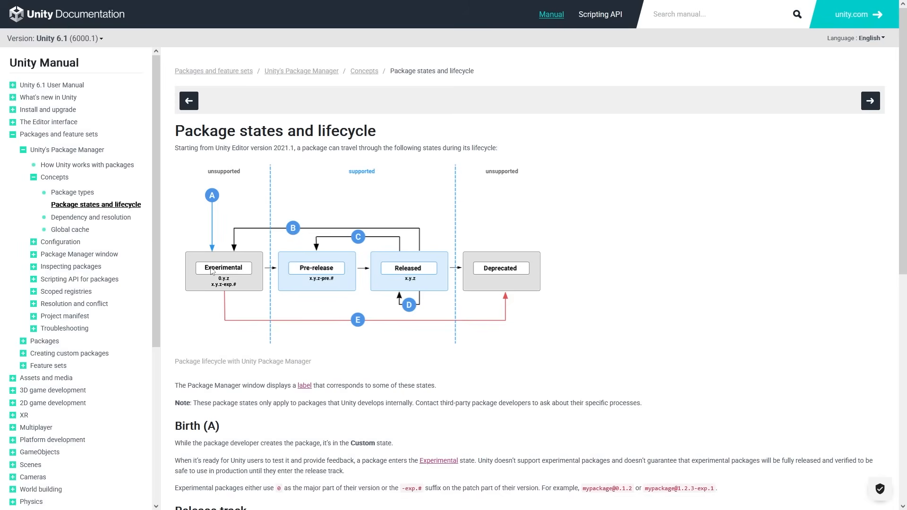
mouse_move(213, 272)
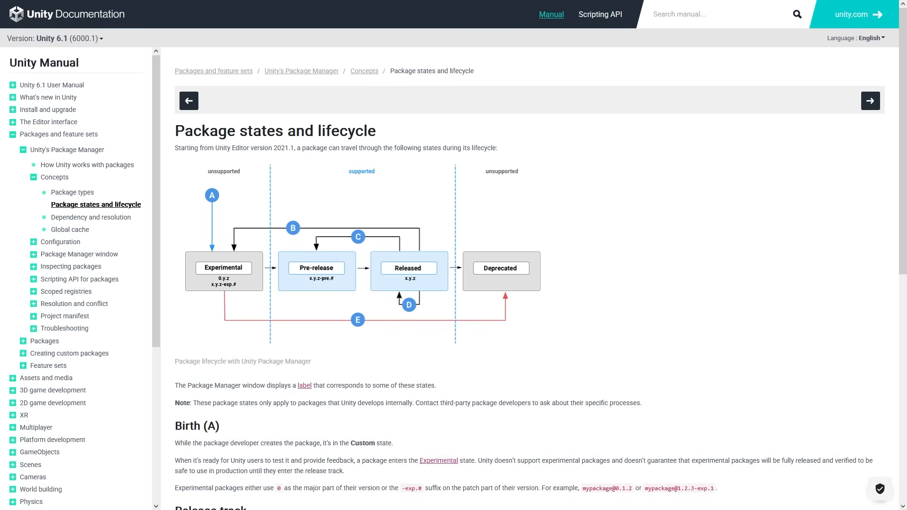
mouse_move(306, 248)
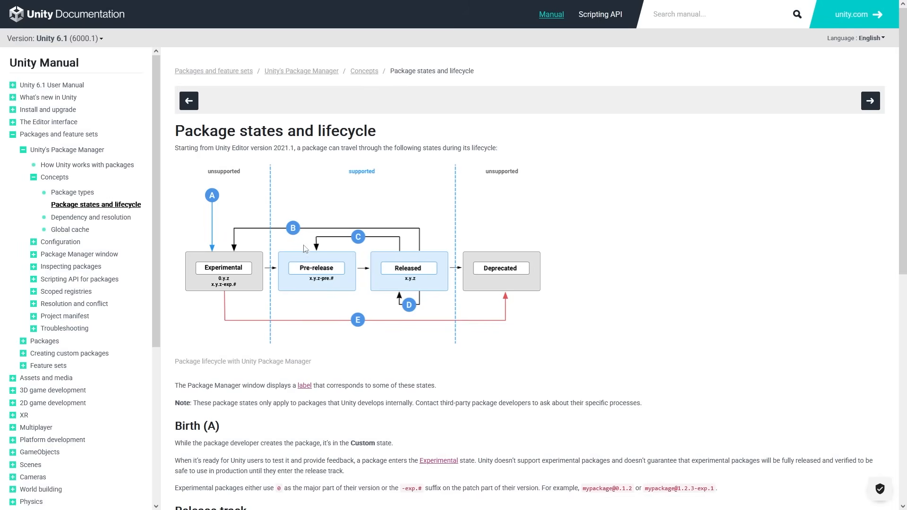
mouse_move(310, 260)
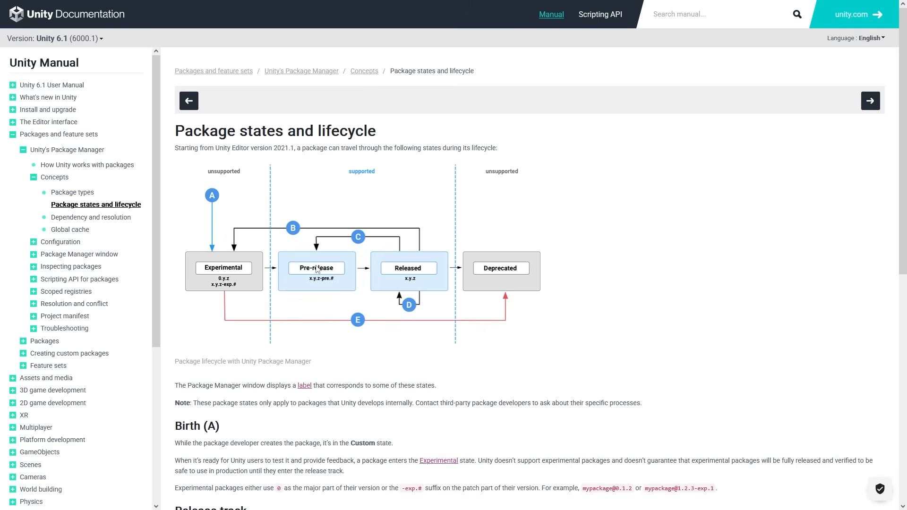
mouse_move(310, 260)
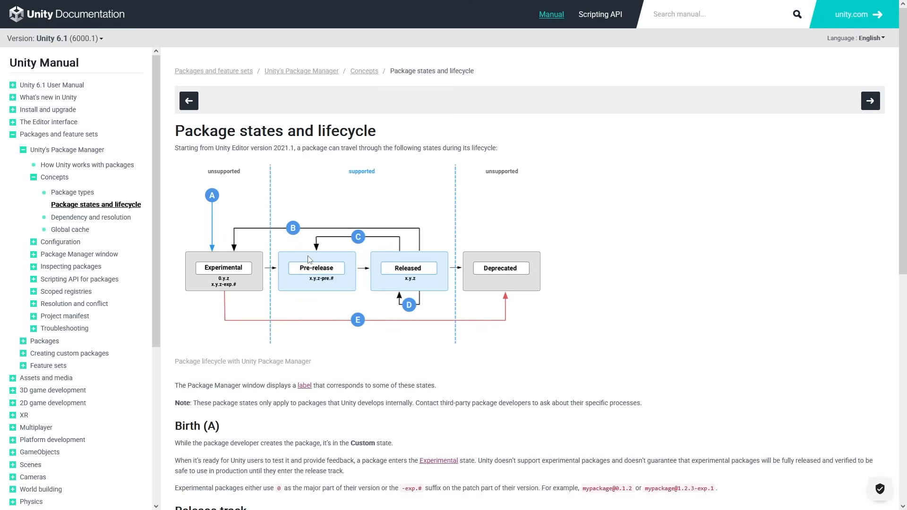
mouse_move(311, 254)
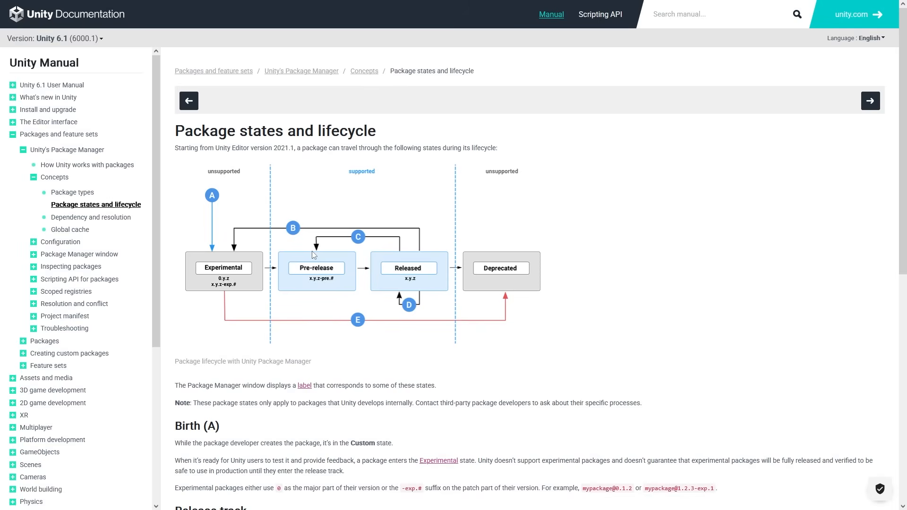
mouse_move(408, 265)
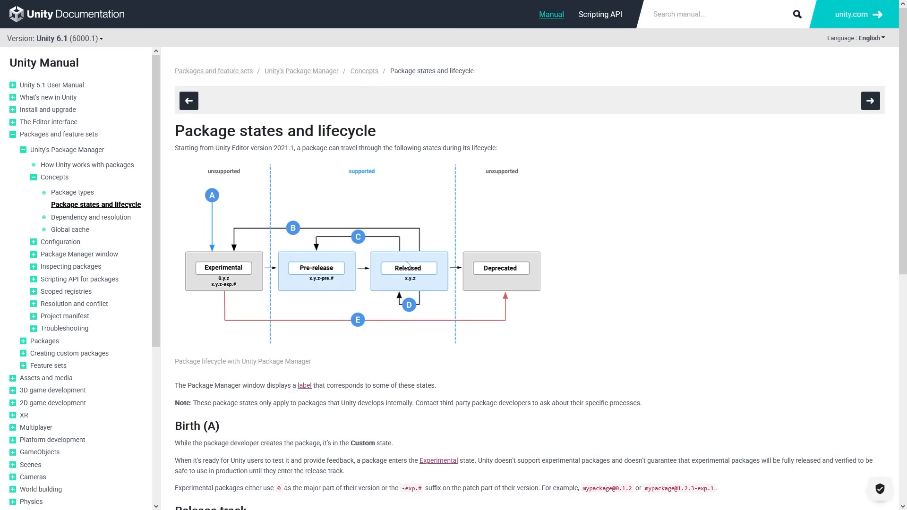
mouse_move(408, 283)
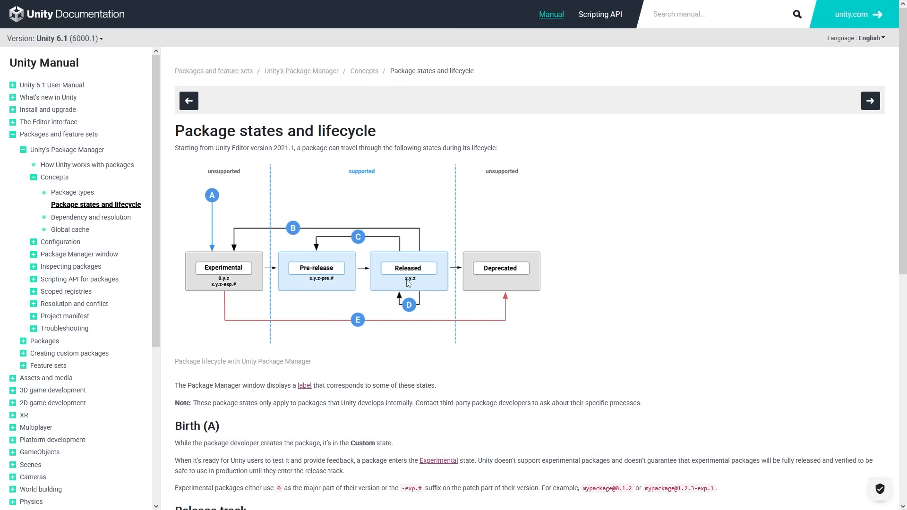
mouse_move(385, 302)
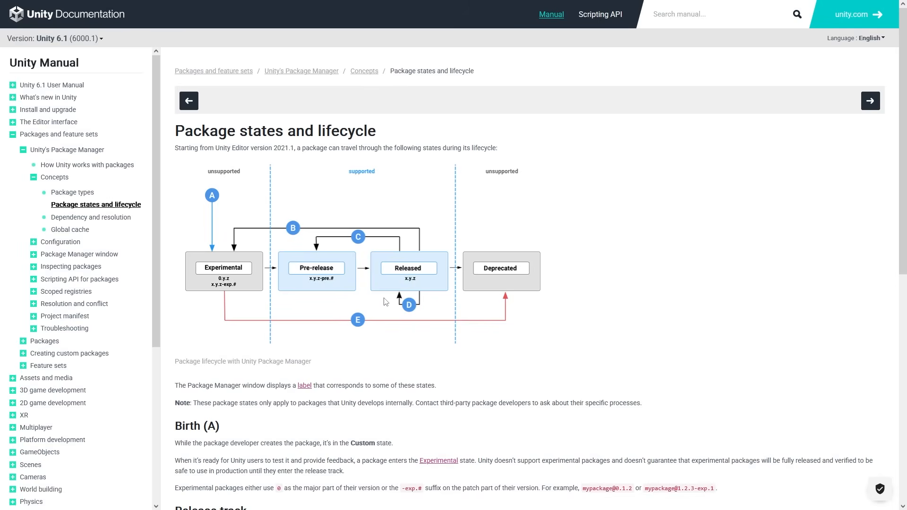
mouse_move(320, 251)
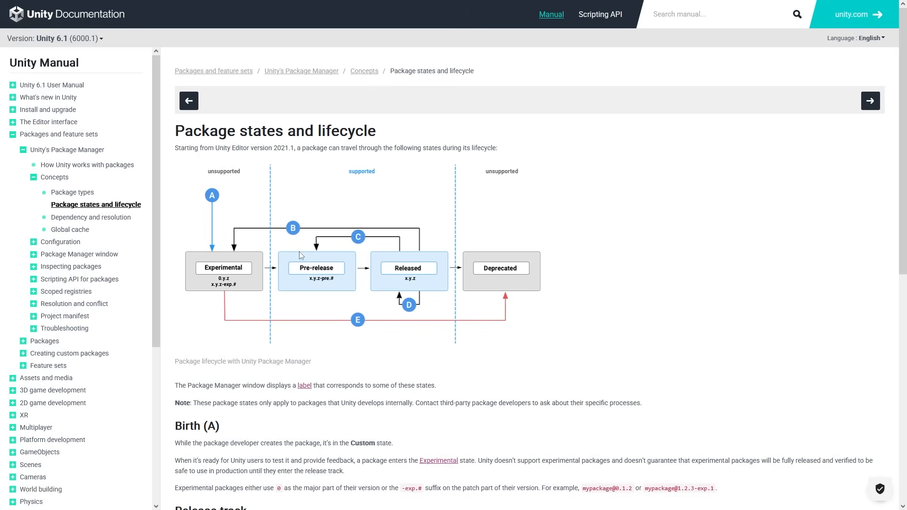
mouse_move(241, 261)
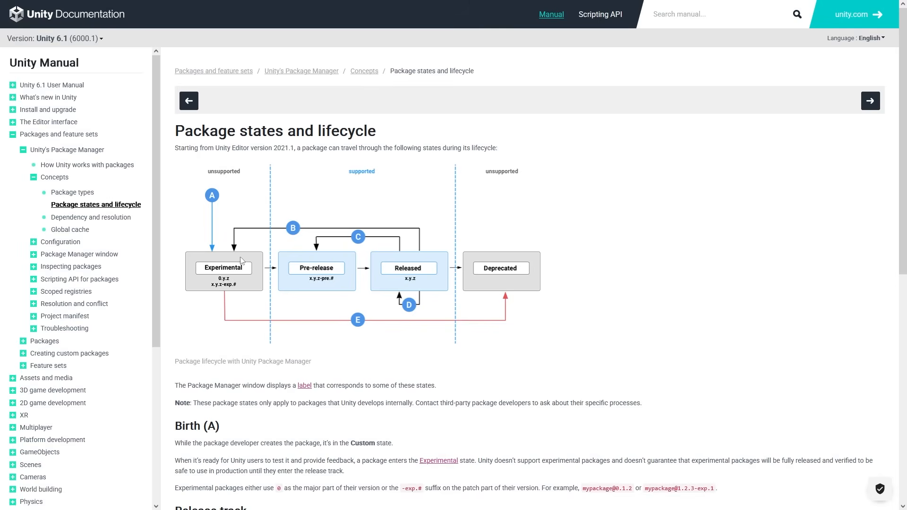
mouse_move(230, 275)
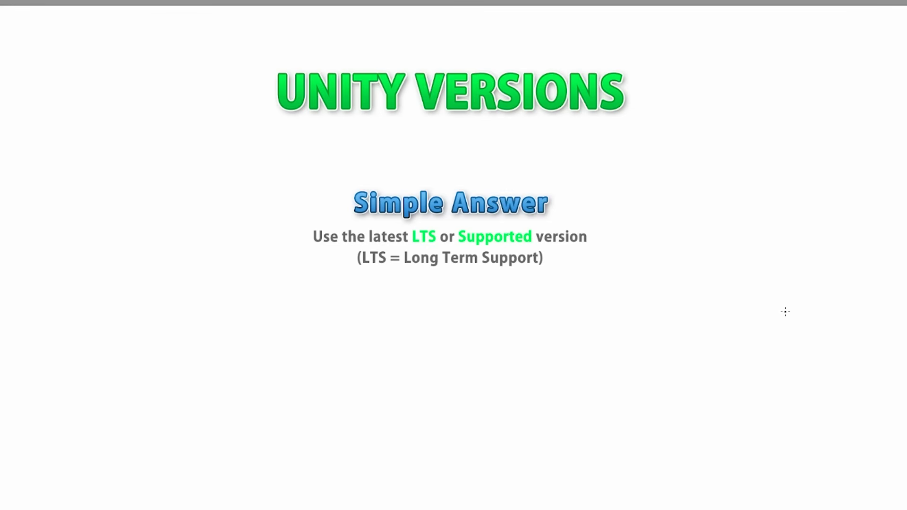
mouse_move(707, 267)
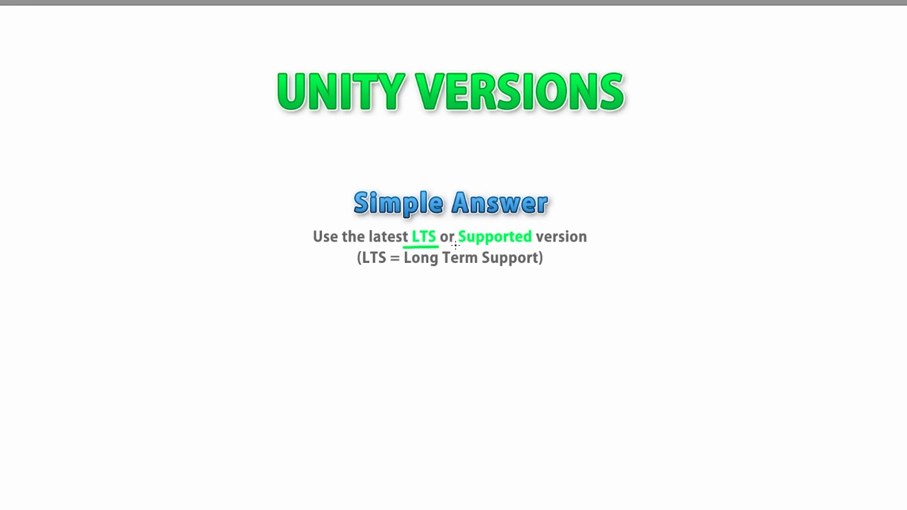
Draw a pen underline beneath 'LTS' on the Unity Versions slide
left_click_drag(456, 248, 541, 252)
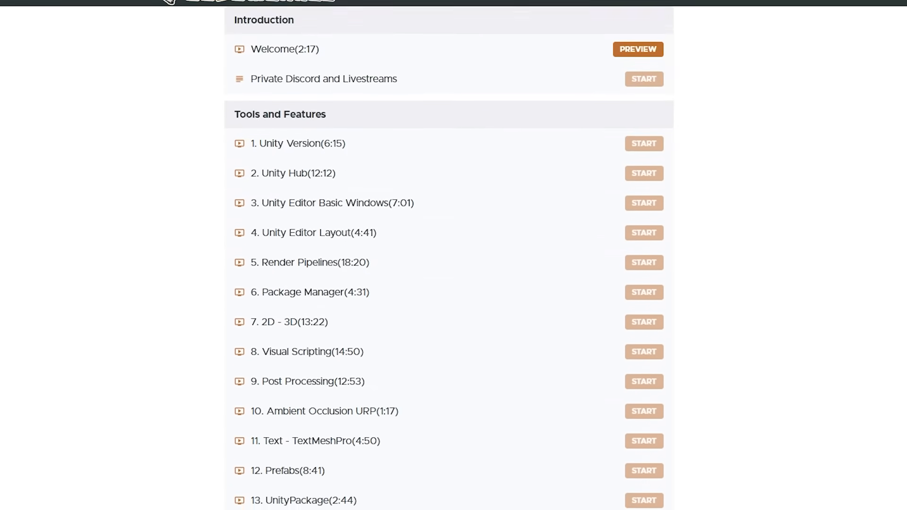
scroll("down", 3)
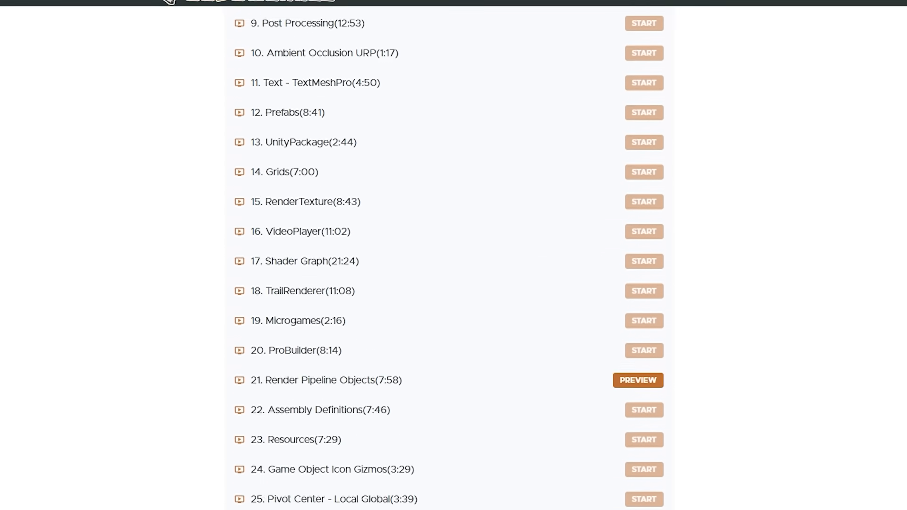
left_click(636, 380)
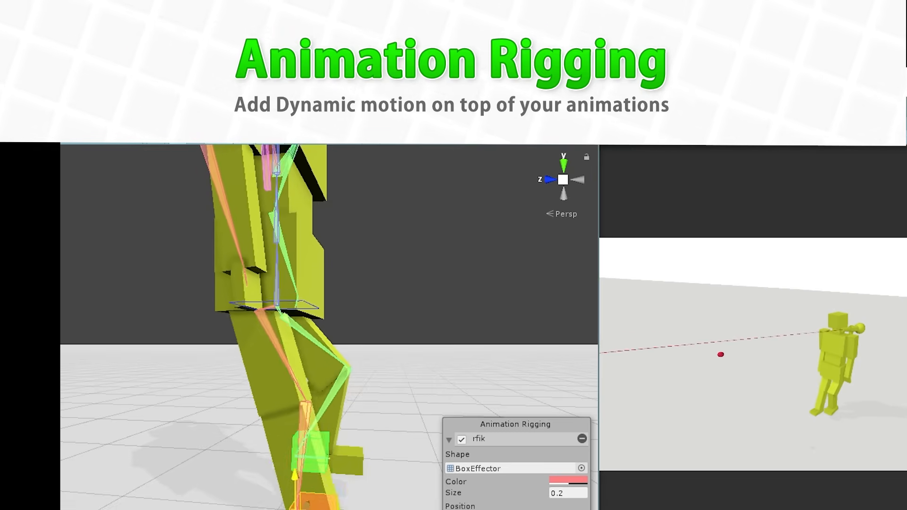